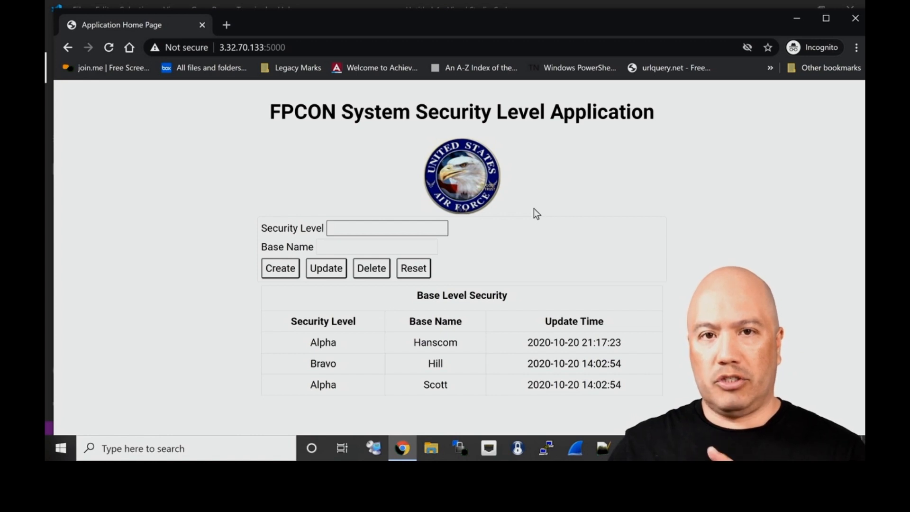
Open a new incognito tab beside the FPCON base security level page.
click(386, 228)
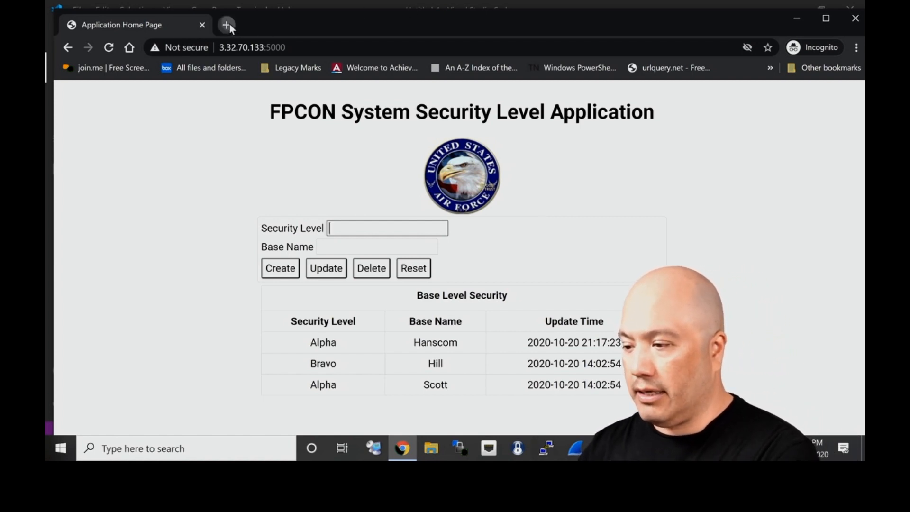
click(227, 24)
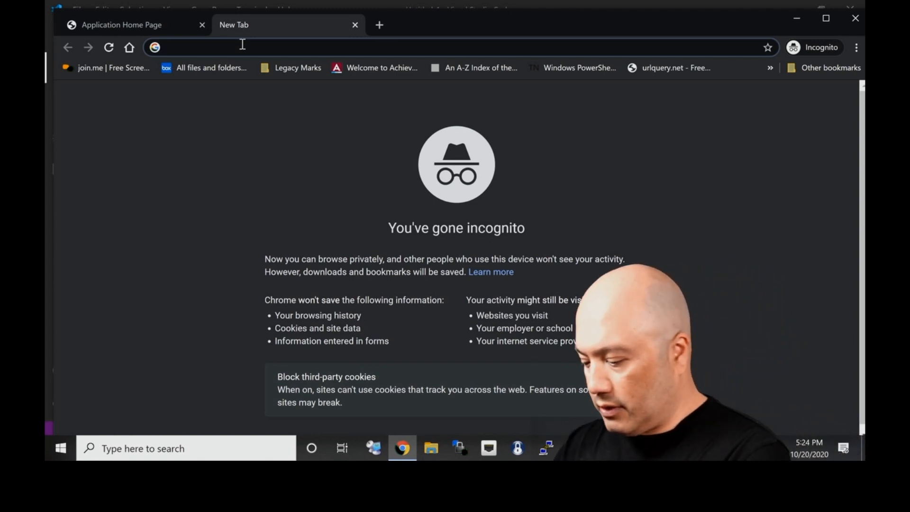
Load f5guy.com and proceed past the DoD warning banner.
text(f5guy.com)
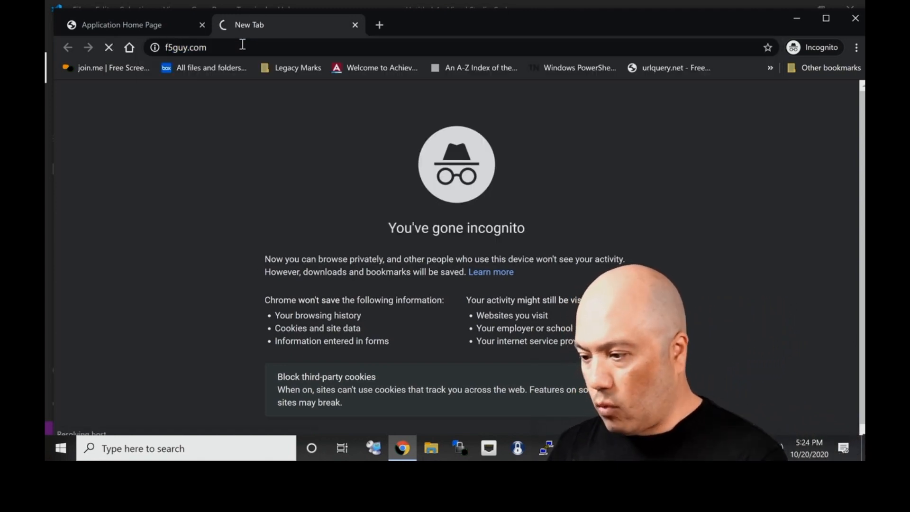
key(Enter)
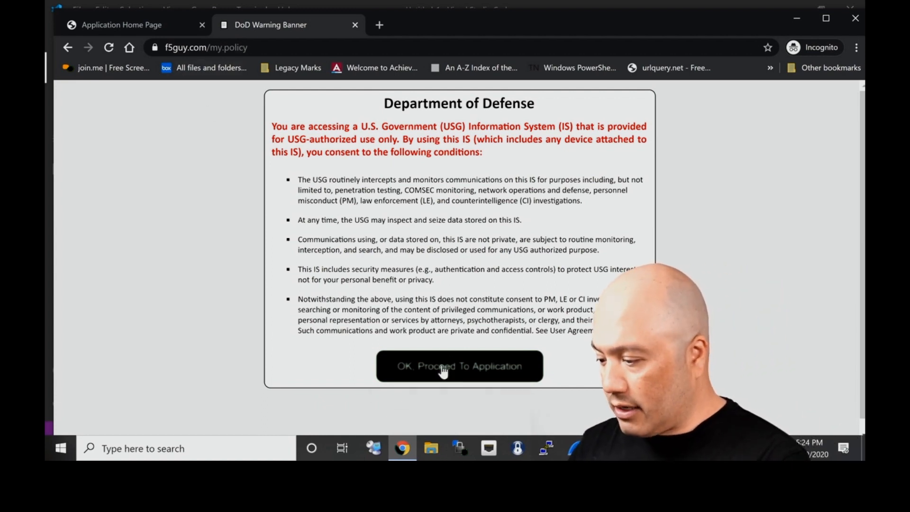
click(460, 366)
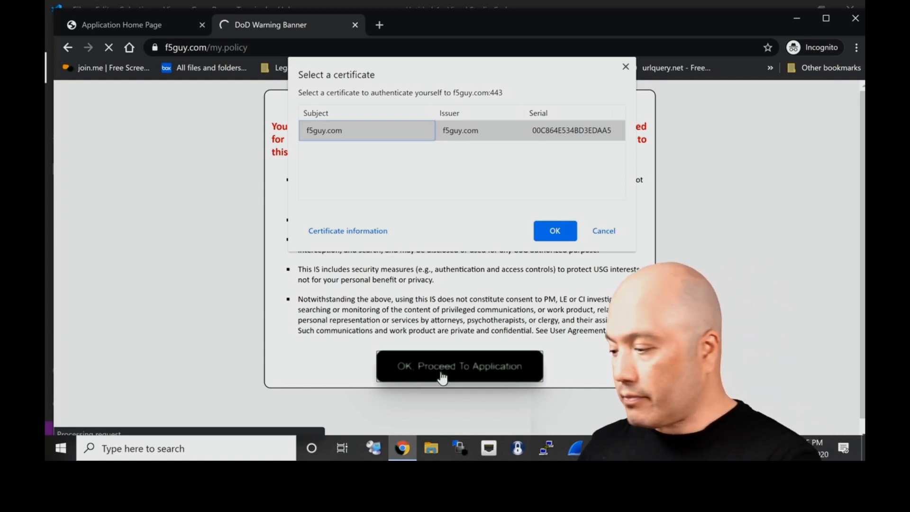
Confirm the f5guy.com client certificate and decline staying signed in to Microsoft.
click(555, 231)
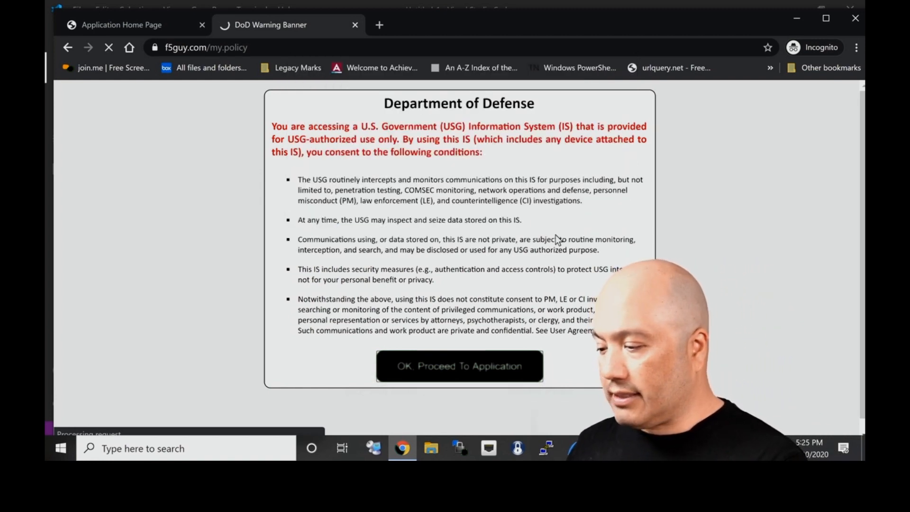
click(459, 366)
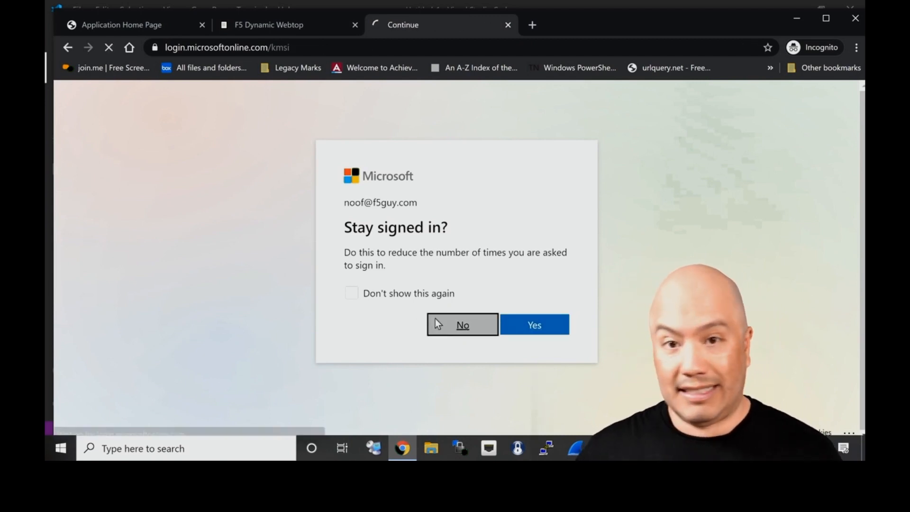
click(462, 325)
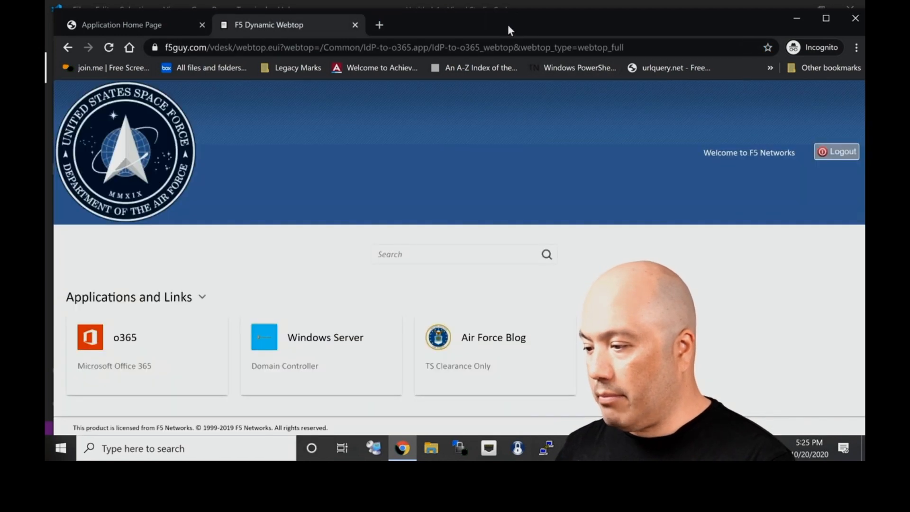
mouse_move(485, 341)
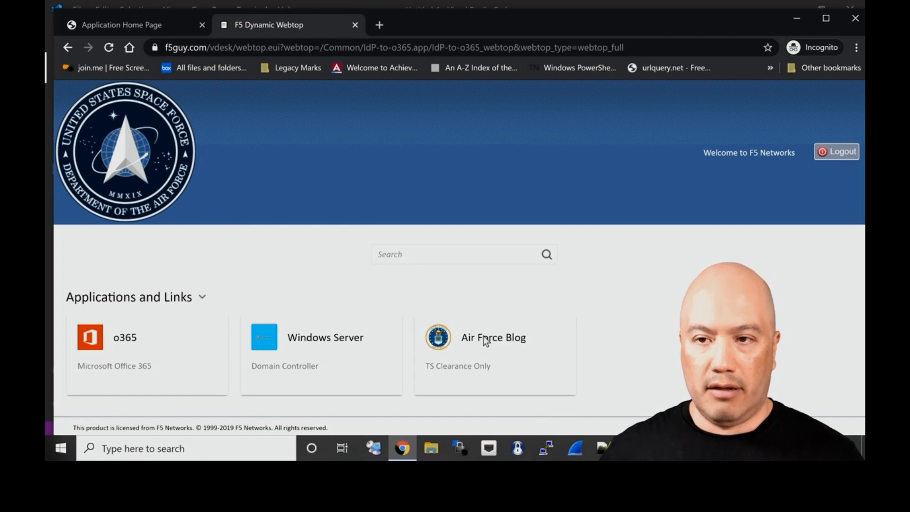
Open the Air Force Blog tile from the F5 Dynamic Webtop.
click(492, 338)
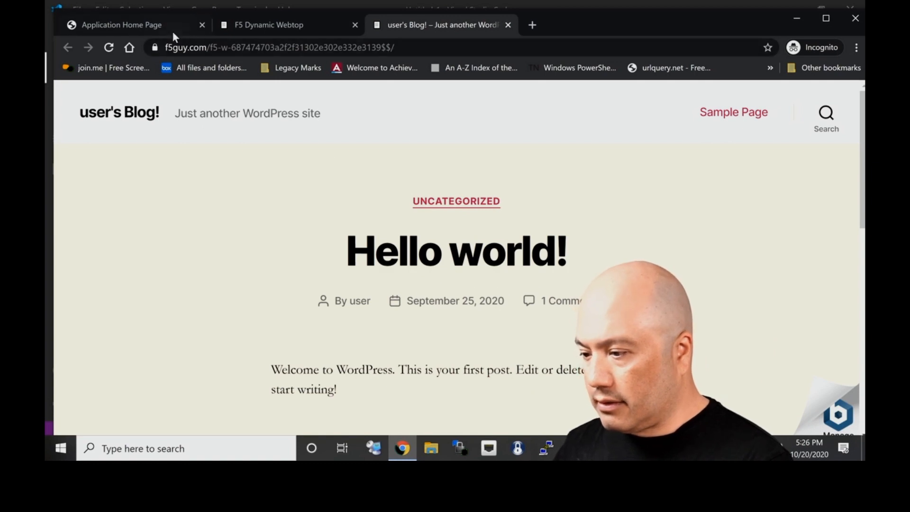
Submit Security Level 'Bravo' for Base Name 'Hanscom' in the FPCON app.
click(123, 24)
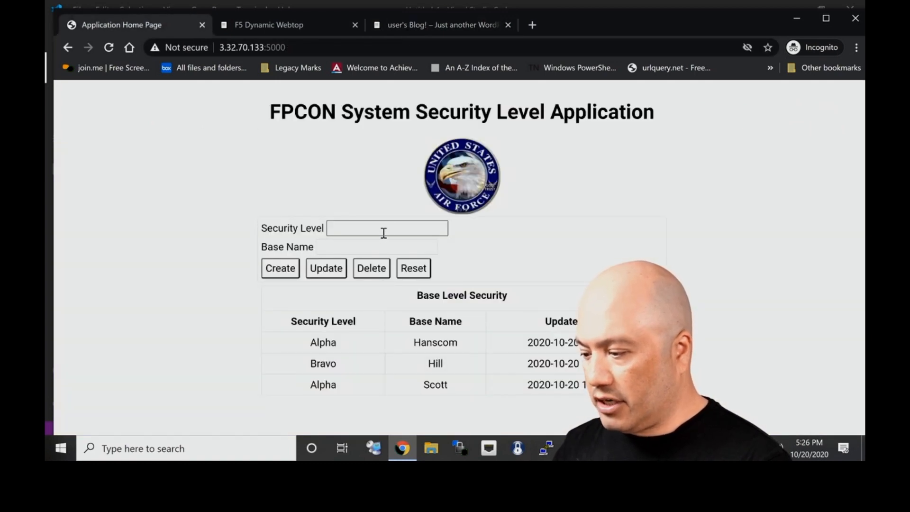
text(B)
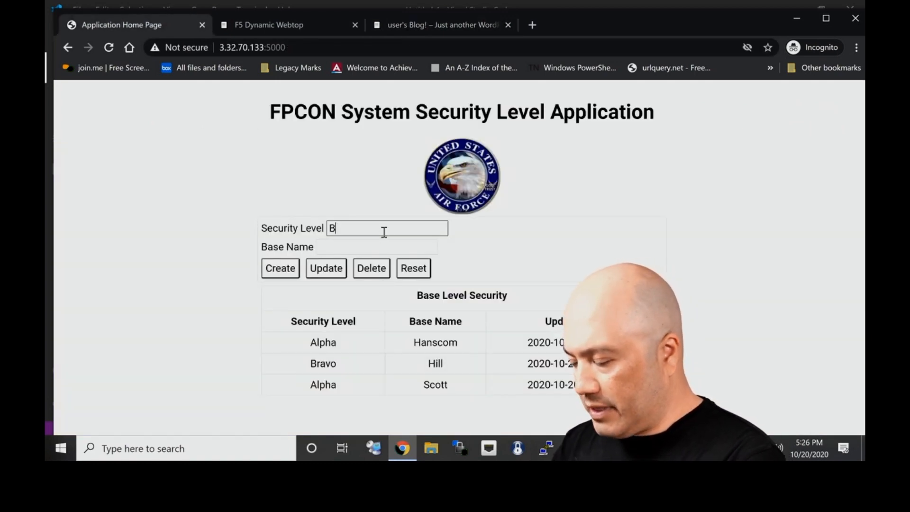
text(ravo)
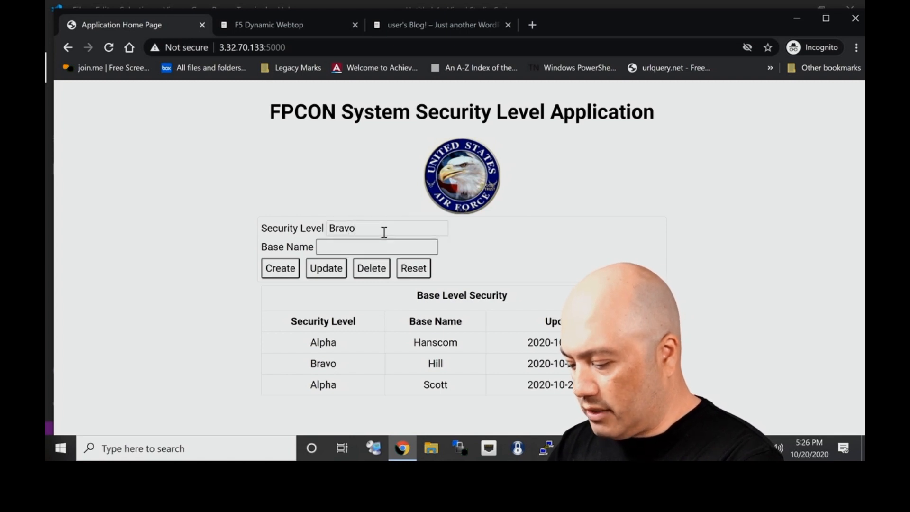
text(H)
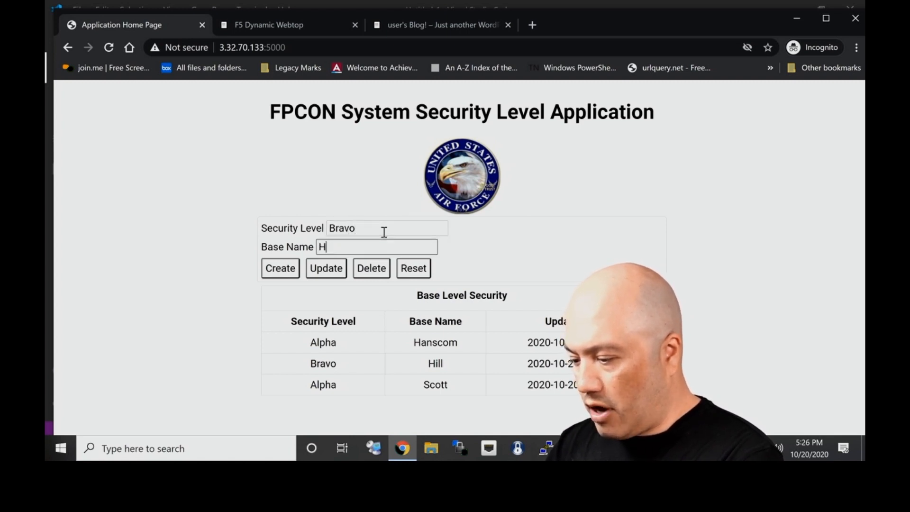
text(anscom)
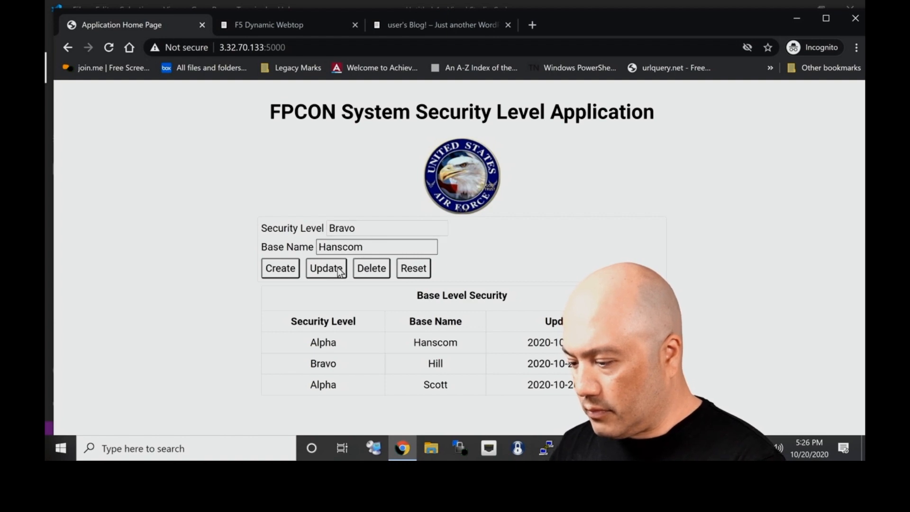
click(326, 268)
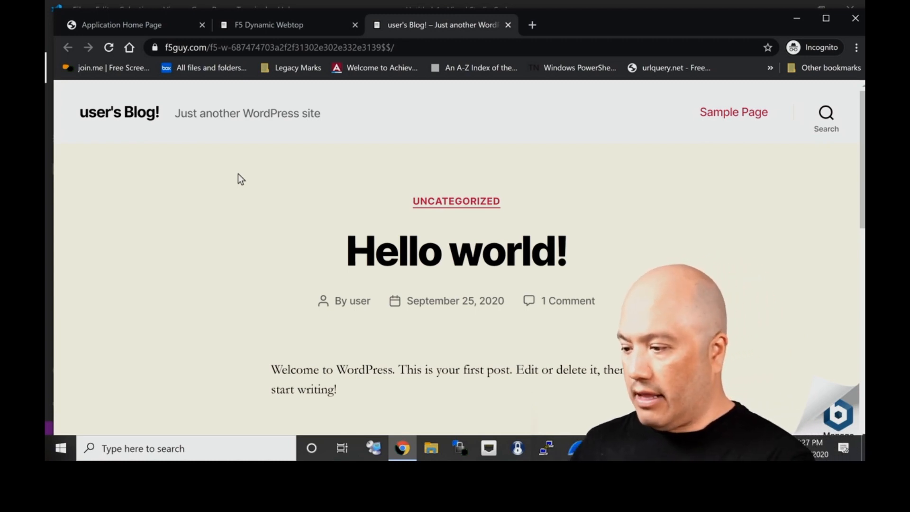
click(119, 116)
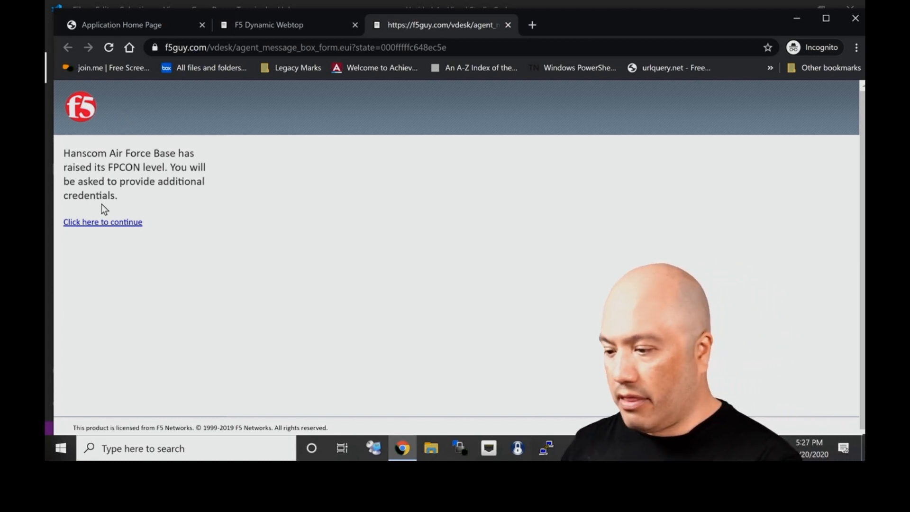
click(103, 222)
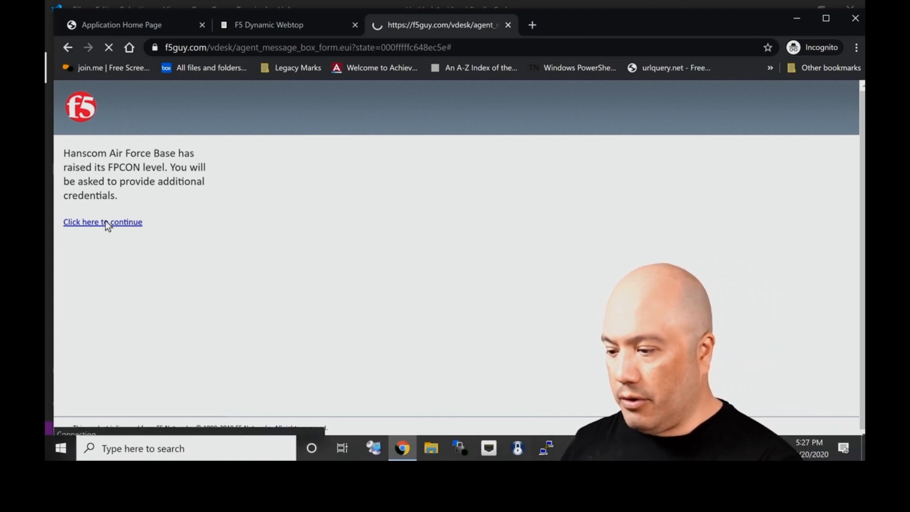
click(102, 222)
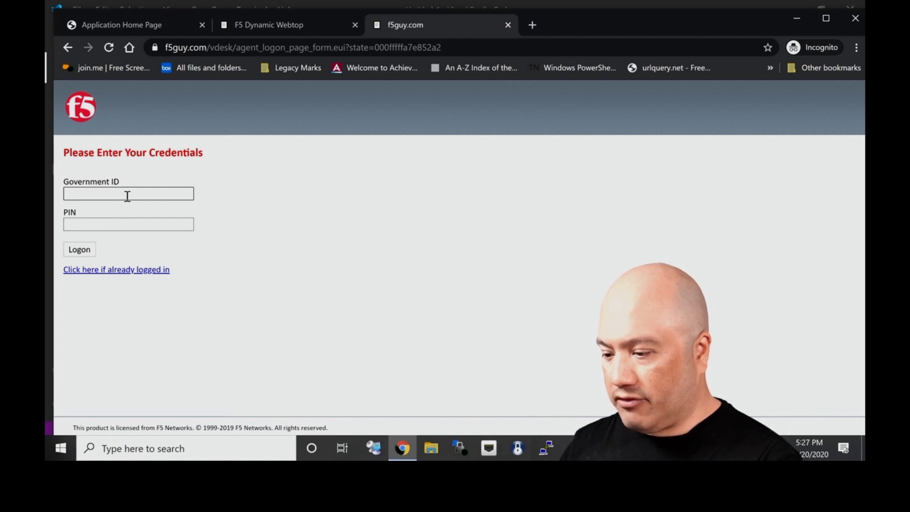
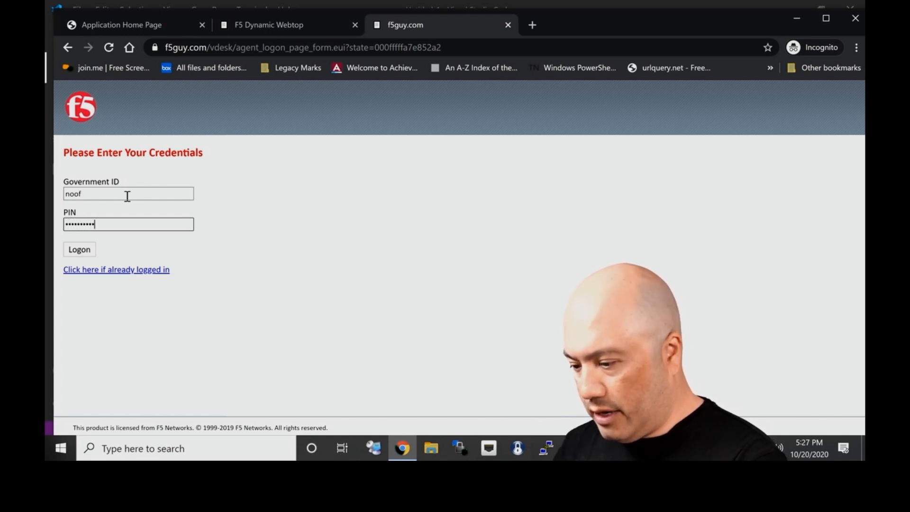
click(79, 249)
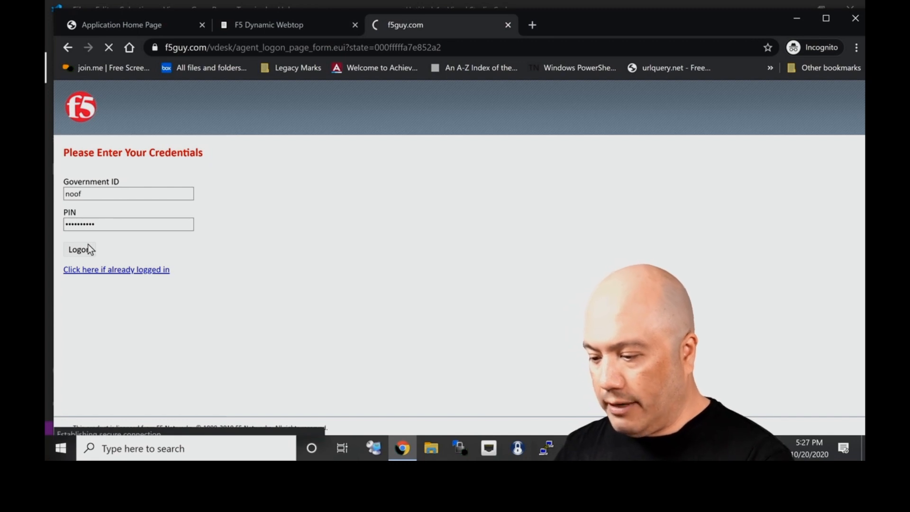
click(80, 250)
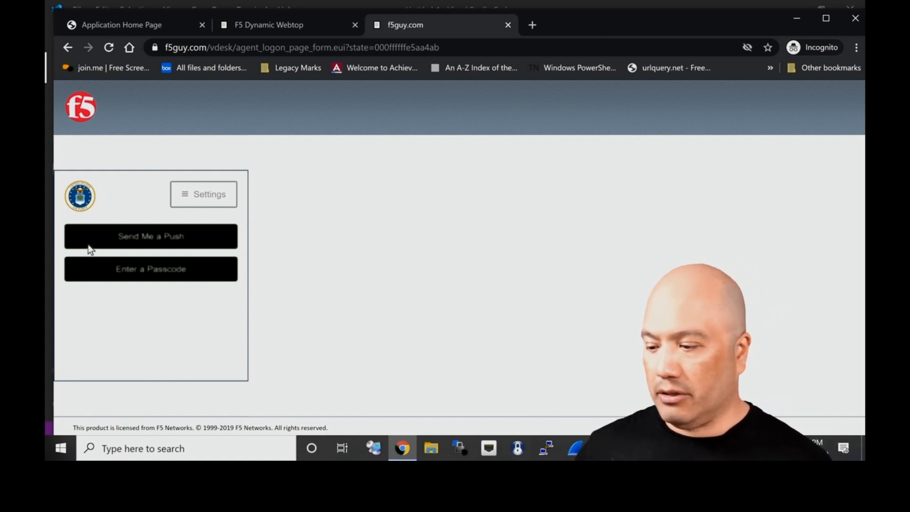
click(151, 237)
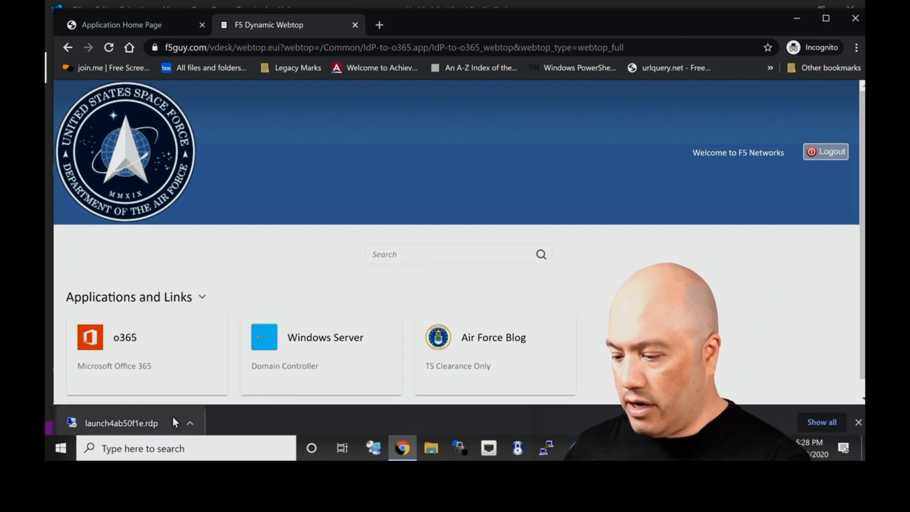
Open the downloaded .rdp file, enter the password and accept the certificate for 10.0.3.58.
click(121, 423)
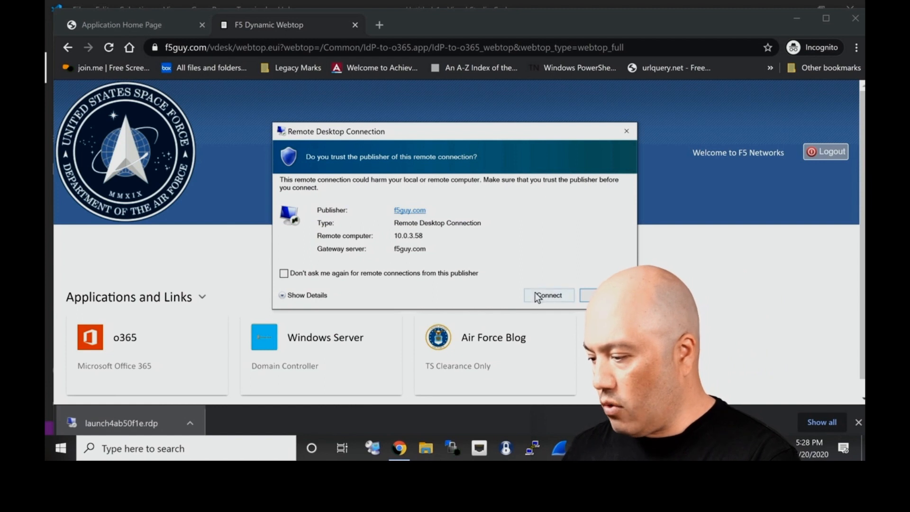
click(549, 295)
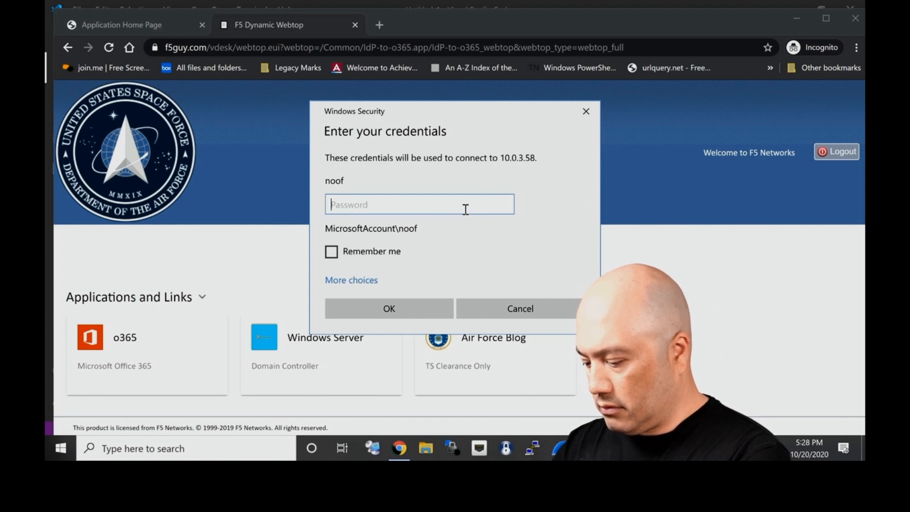
text(••)
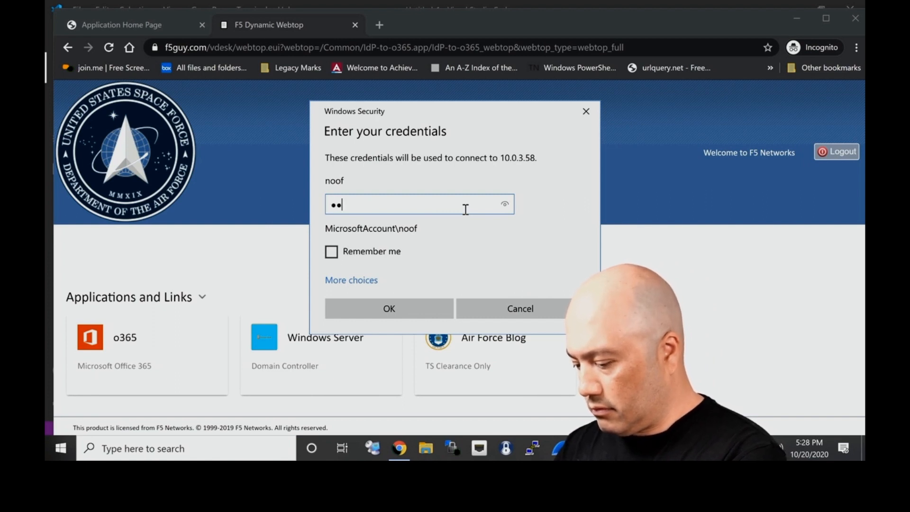
text(password)
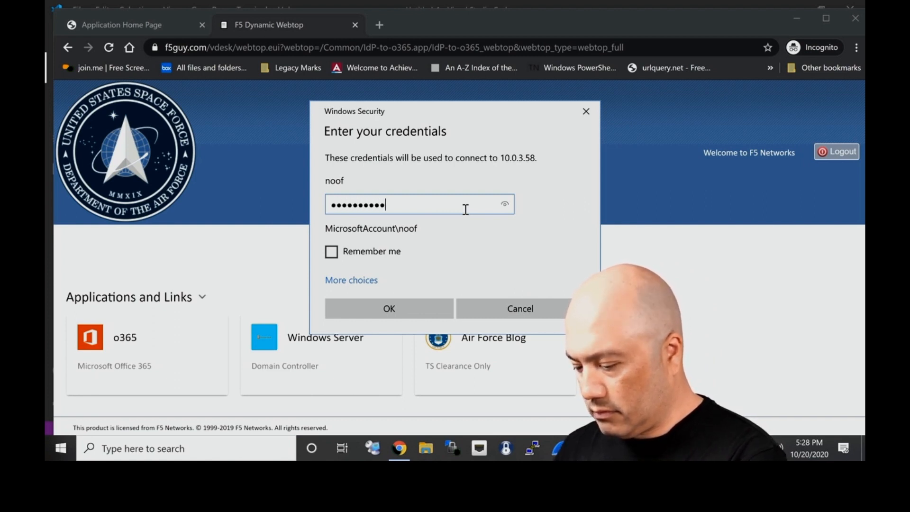
click(389, 308)
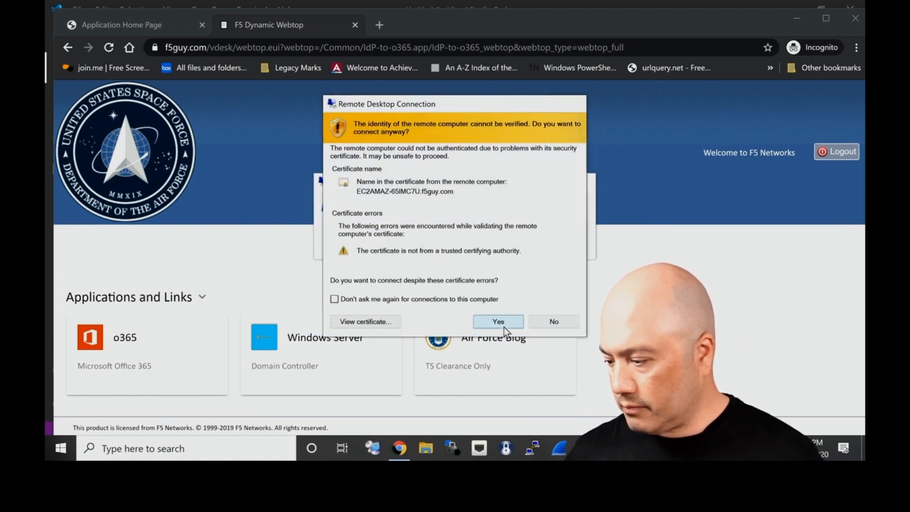
click(498, 321)
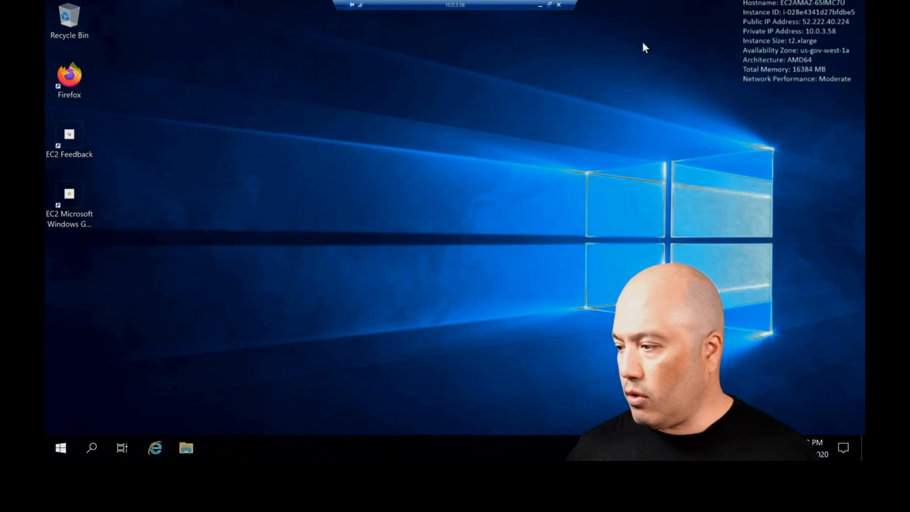
mouse_move(551, 5)
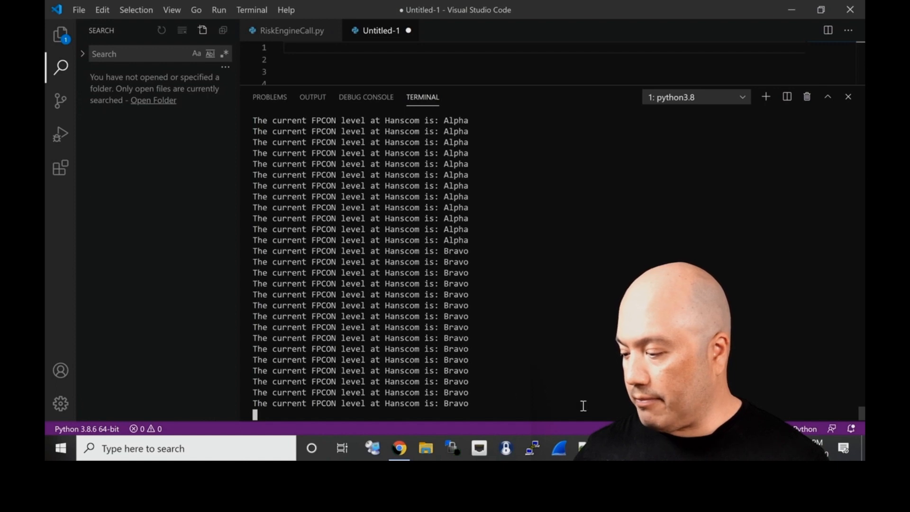
Submit Security Level 'Delta' for Base Name 'Hanscom' in the FPCON app.
click(399, 448)
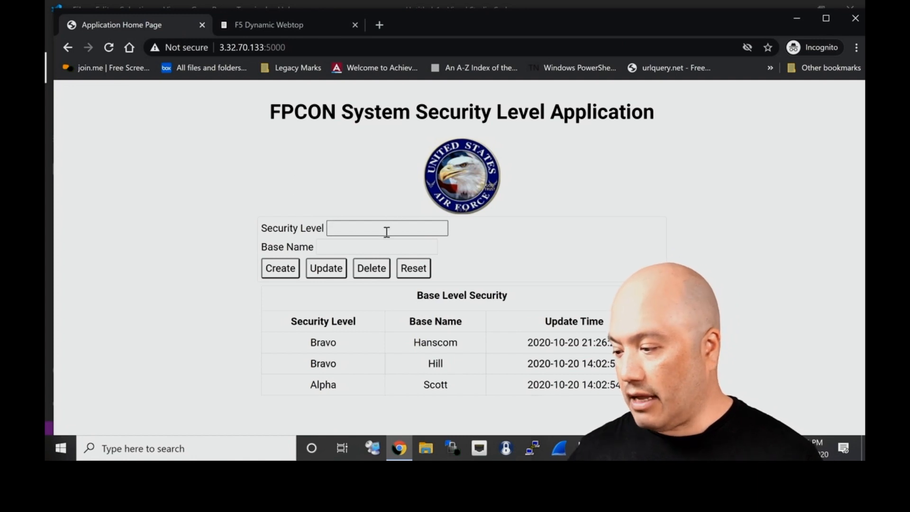
text(Delta)
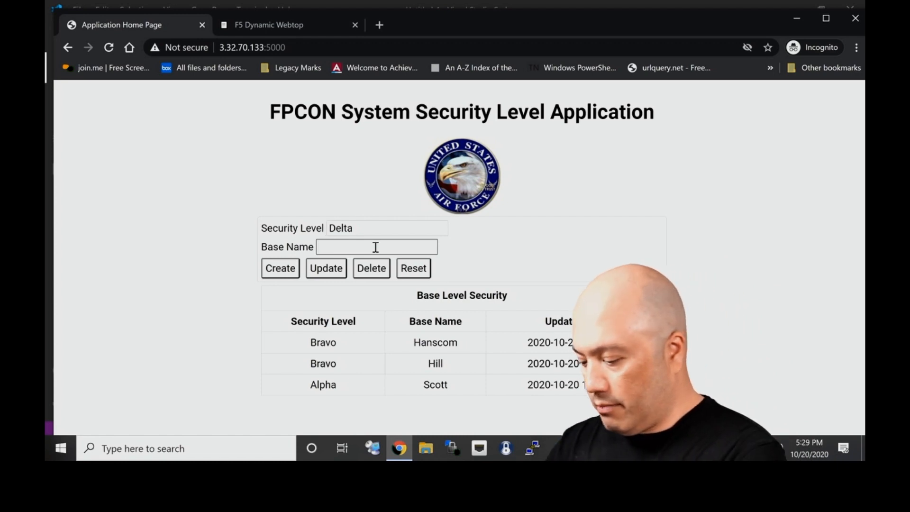
text(h)
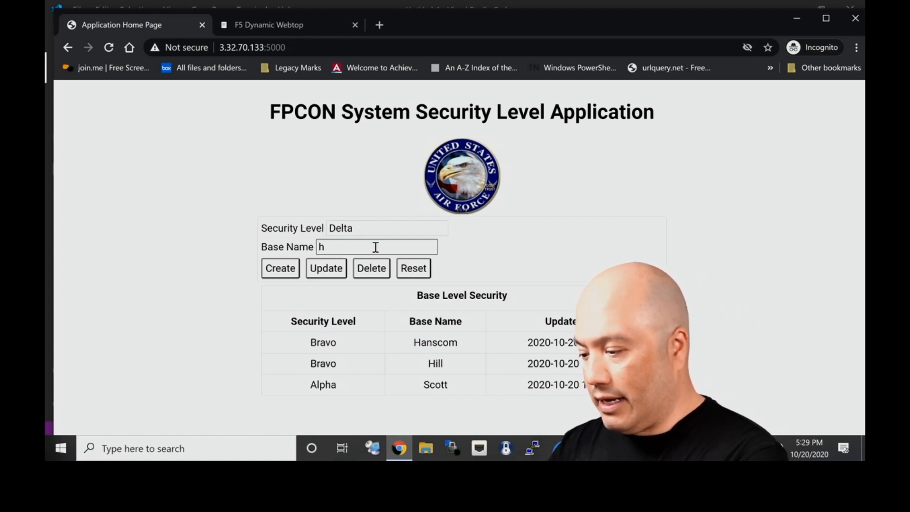
text(Hanscom)
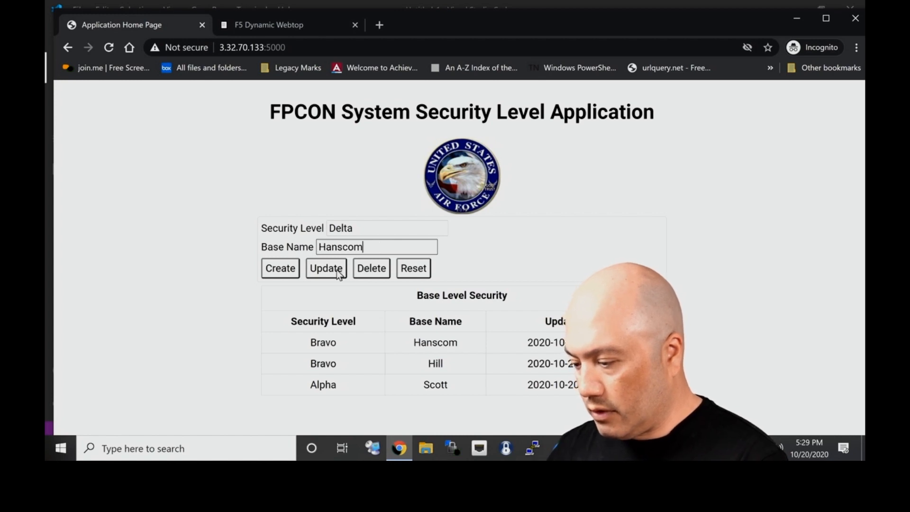
click(326, 268)
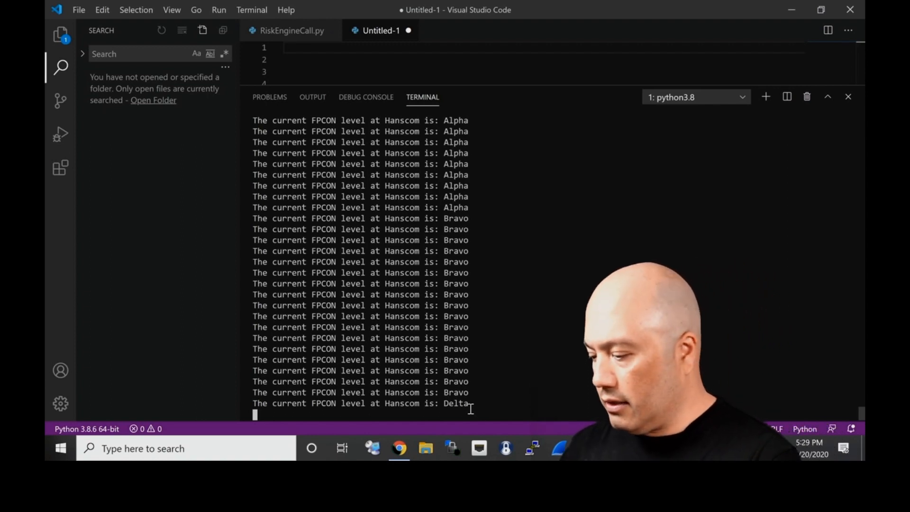
Dismiss the RD Gateway connection-refused error for 10.0.3.58.
click(399, 448)
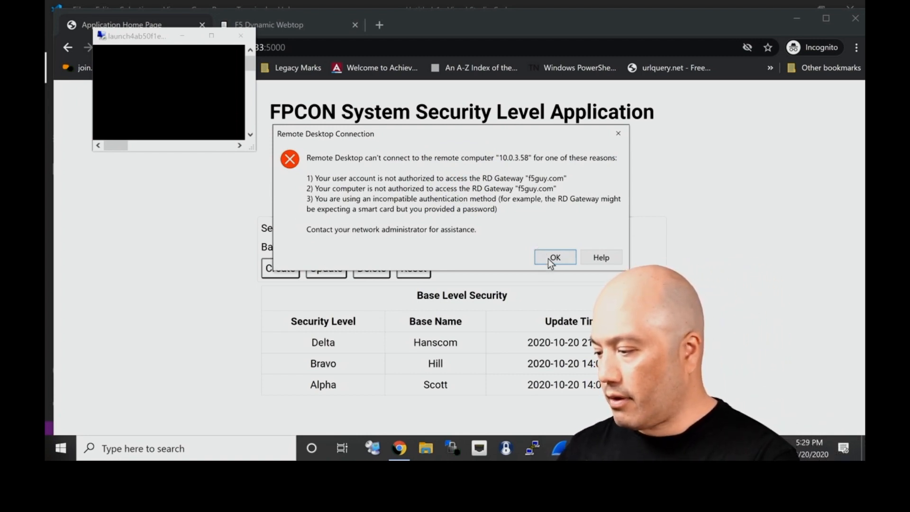
click(555, 257)
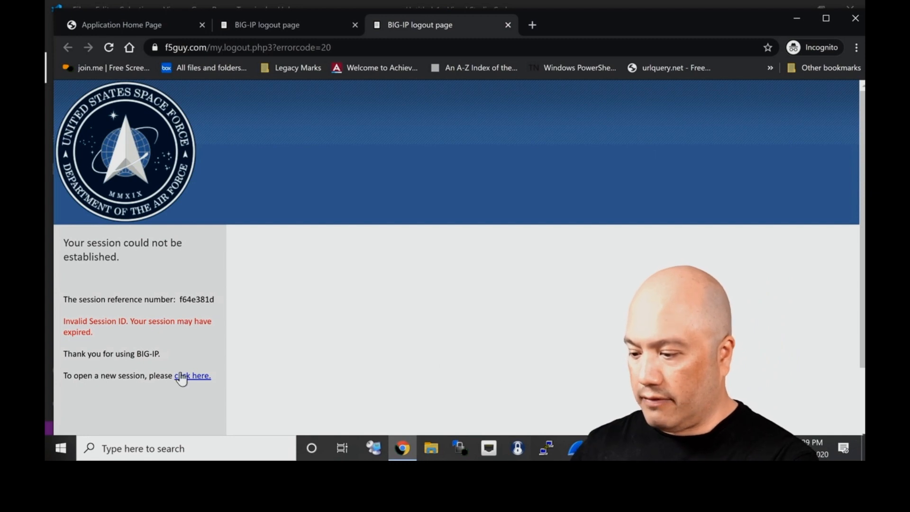
Start a new session, pass the DoD banner and acknowledge the Hanscom FPCON Delta denial.
click(191, 376)
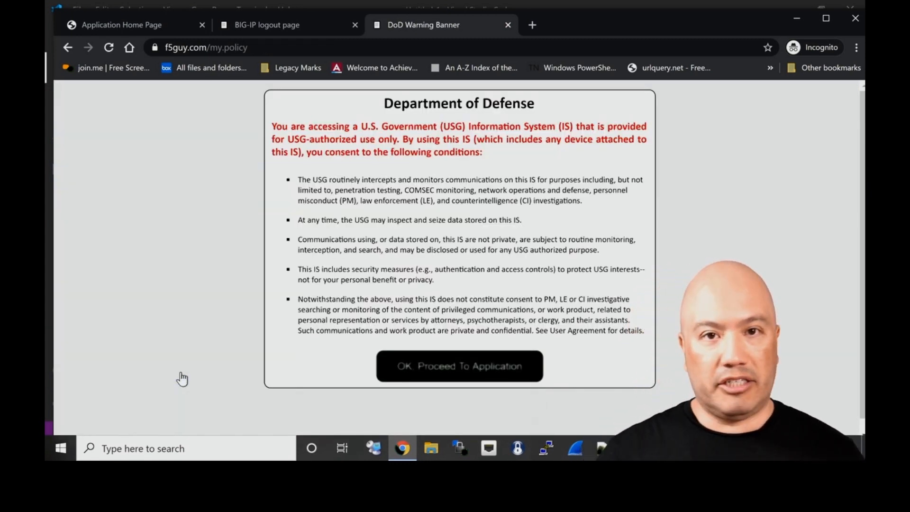
click(460, 366)
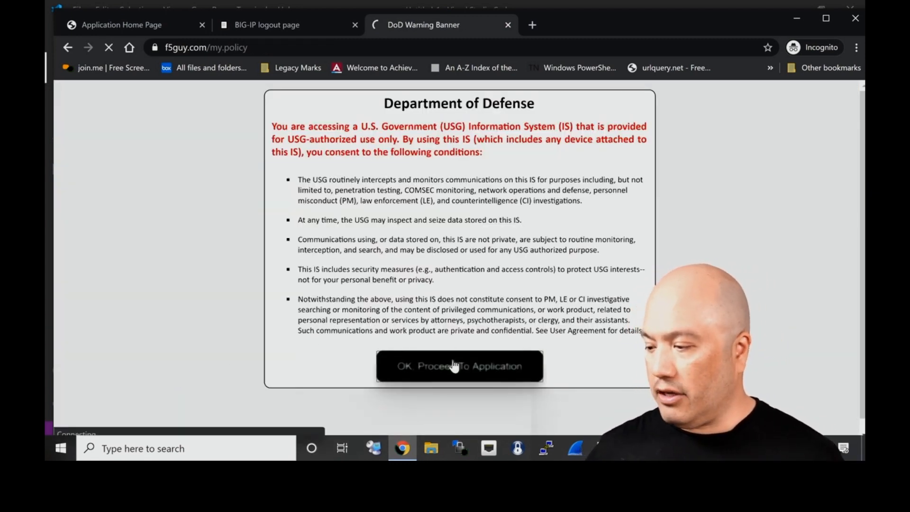
click(459, 366)
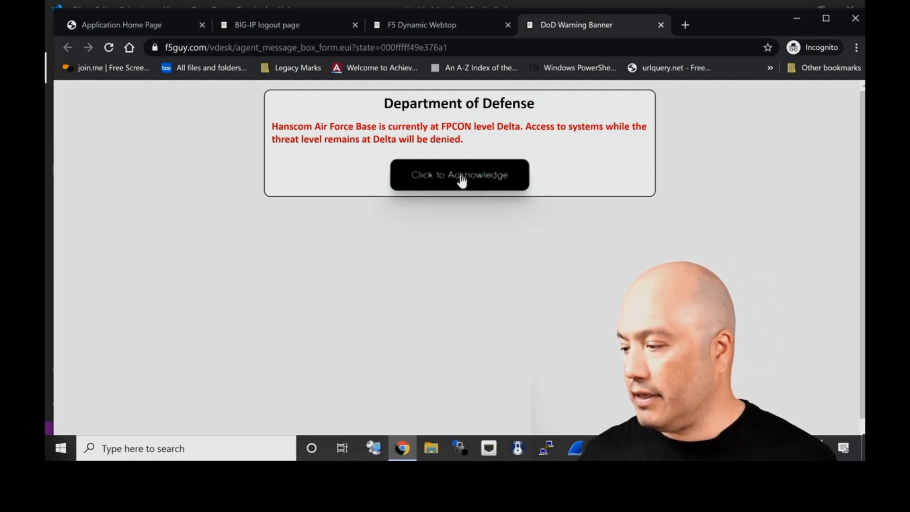
click(460, 174)
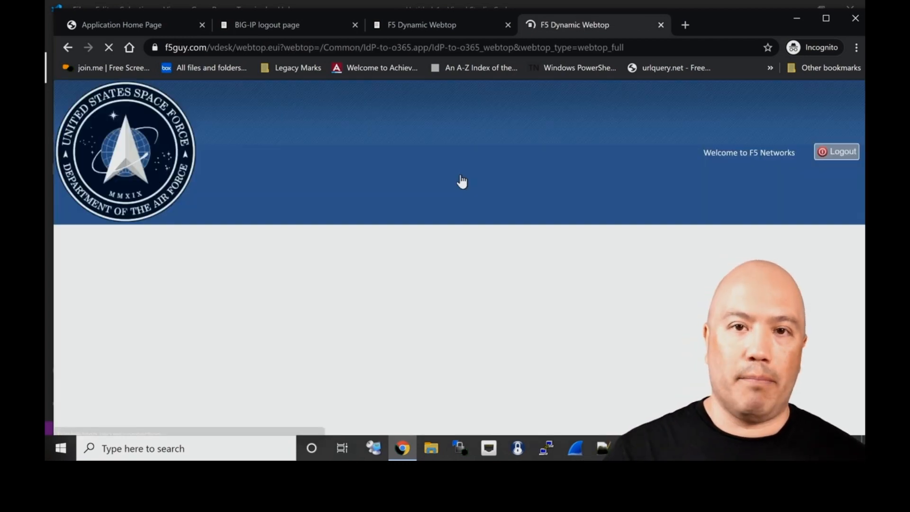